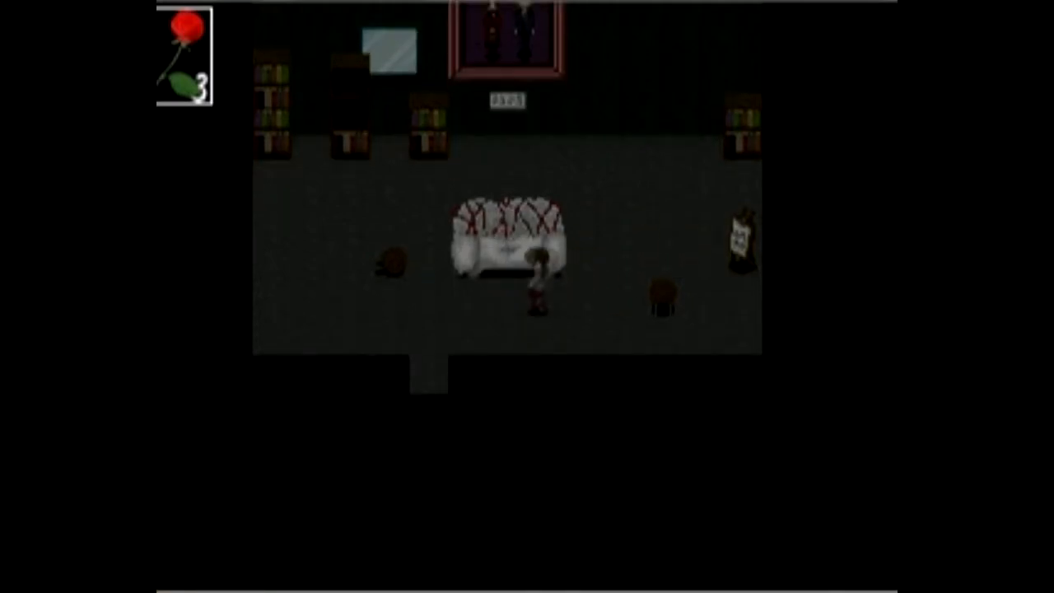
# Step: Walk the girl between the white sofa and the left bookshelves, then leave by the lower exit
pyautogui.press('up')
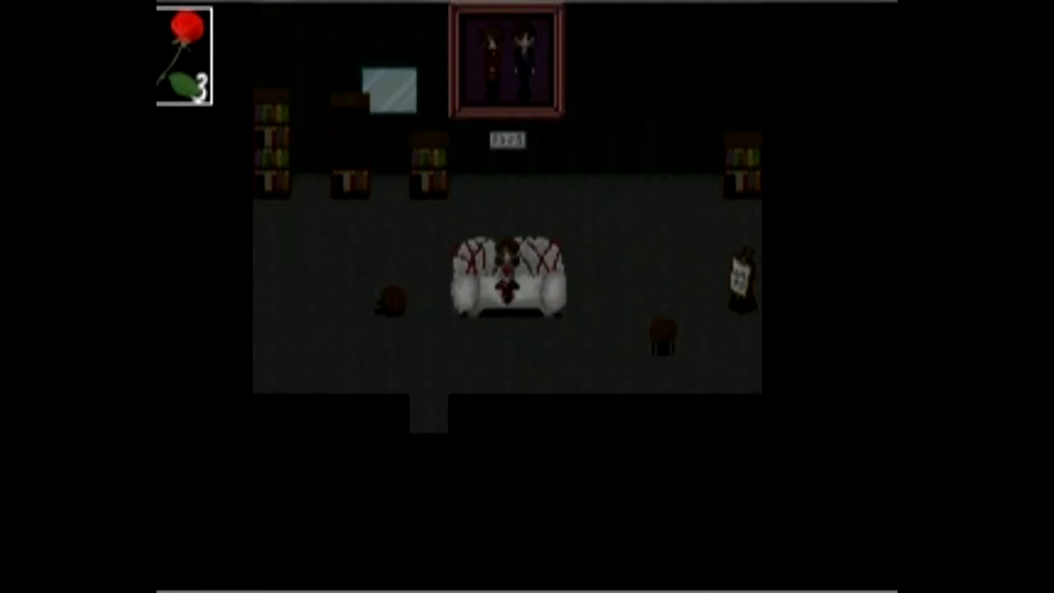
pyautogui.press('Down')
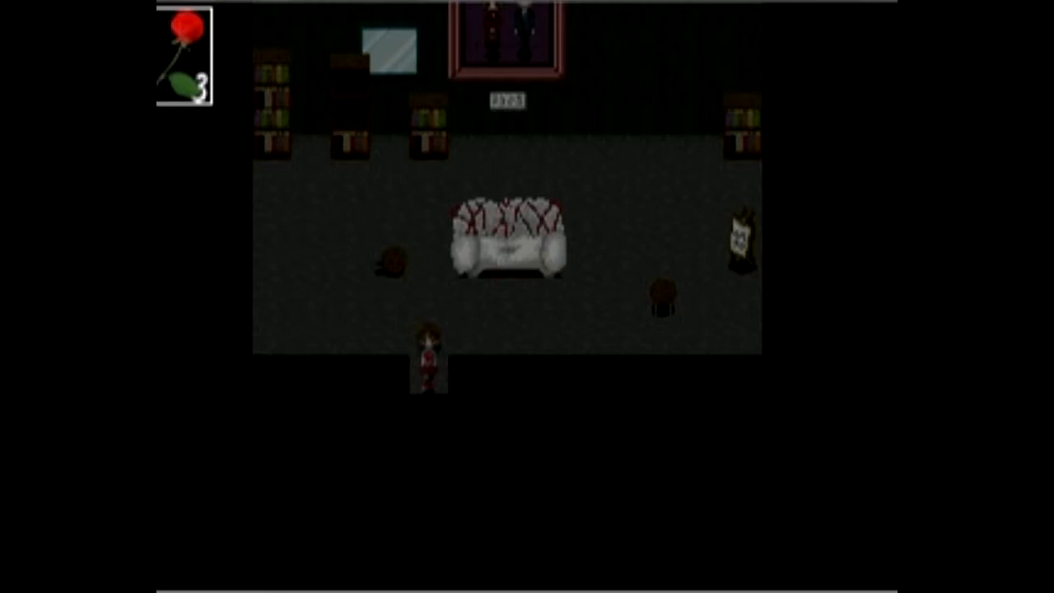
pyautogui.press('up')
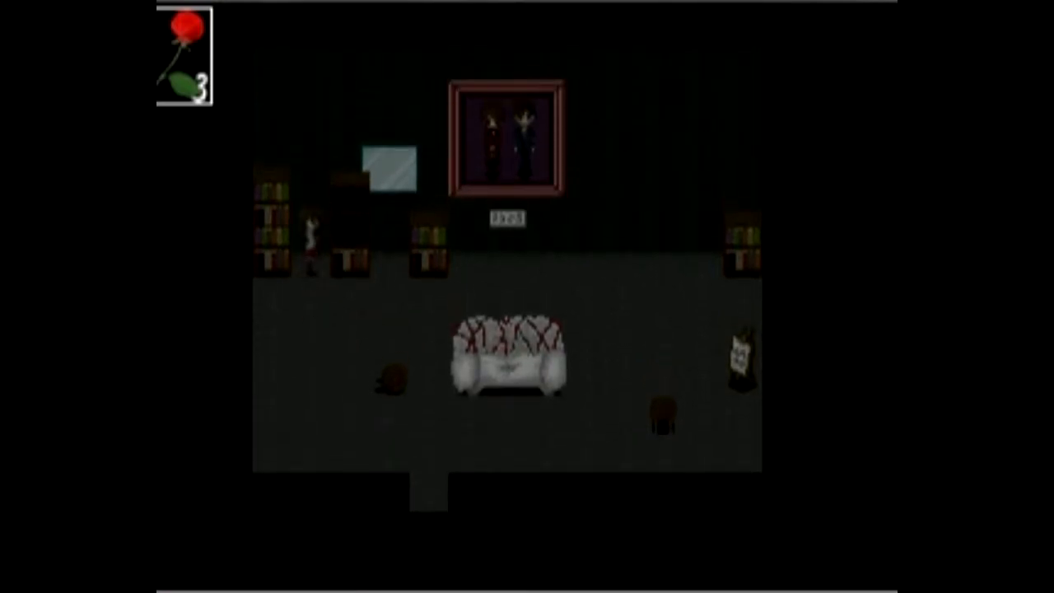
pyautogui.press('down')
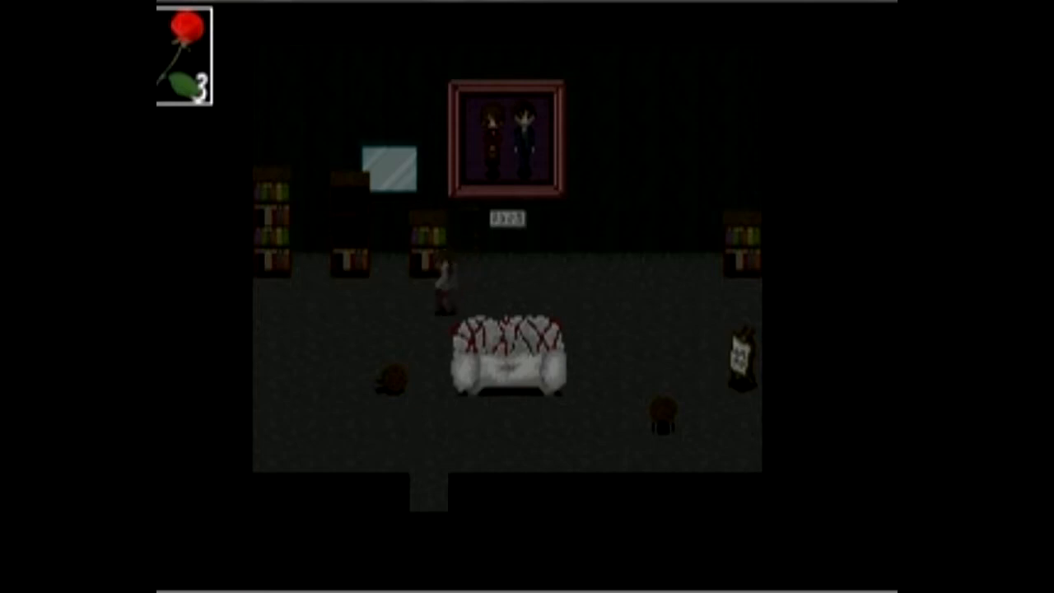
pyautogui.press('Down')
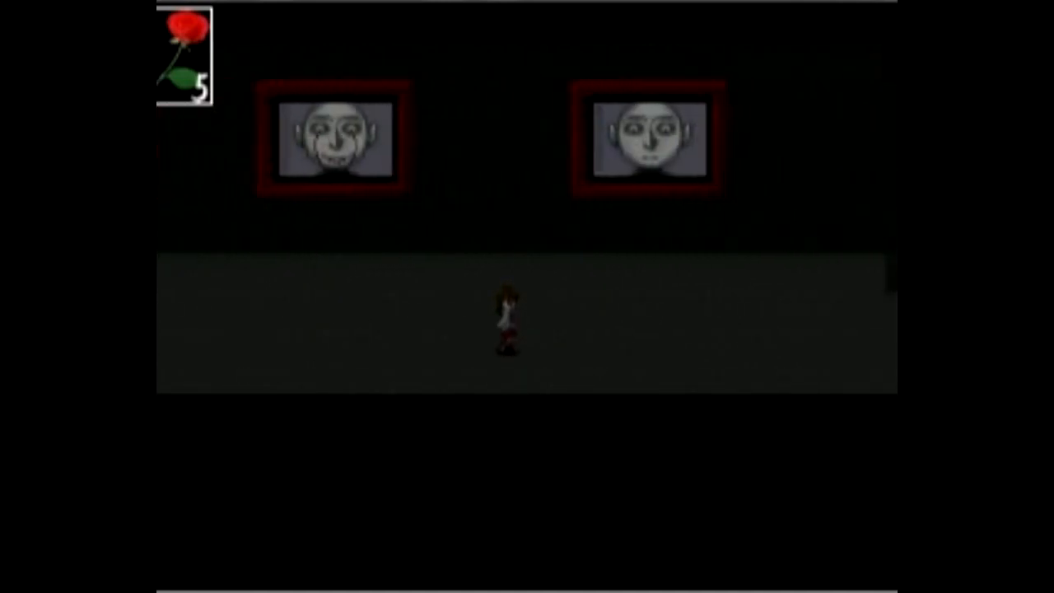
# Step: Leave the face-portrait hallway rightward into the purple roped-off gallery
pyautogui.press('Right')
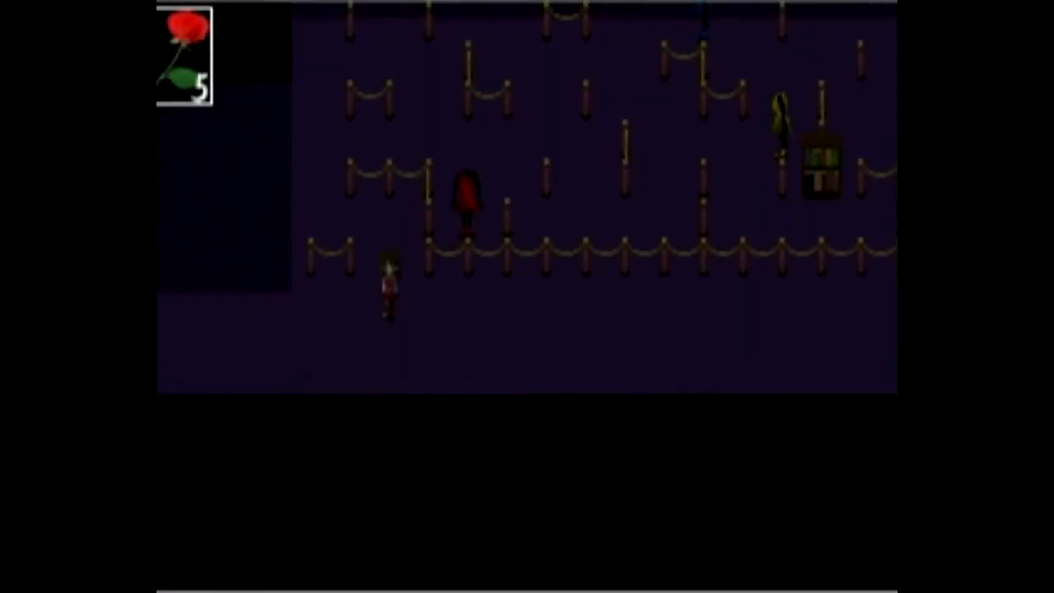
# Step: Cross the roped gallery and choose an answer to the companion's 'of the deep' riddle
pyautogui.press('Right')
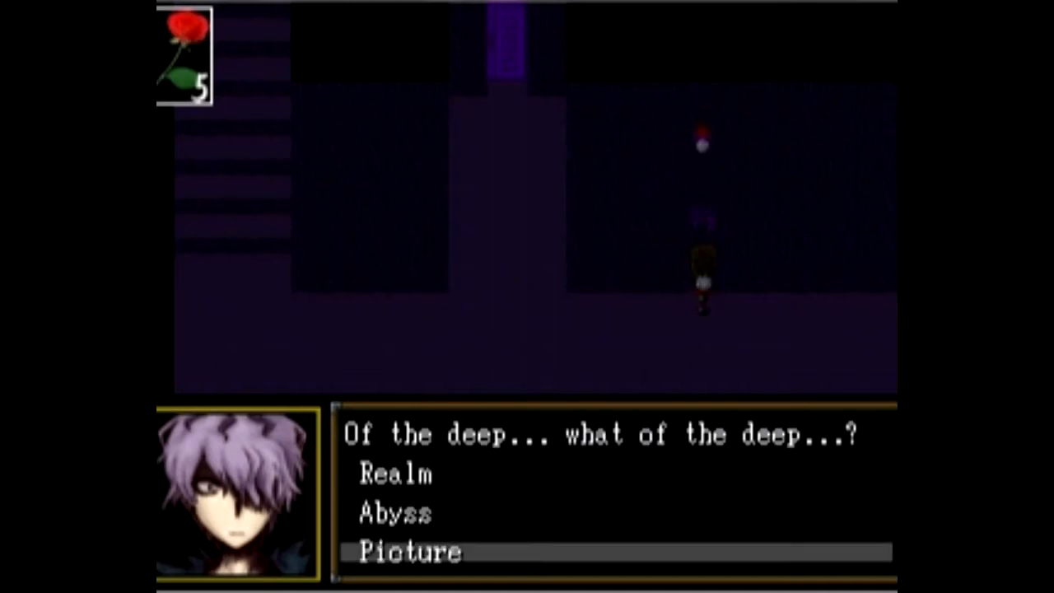
pyautogui.press('up')
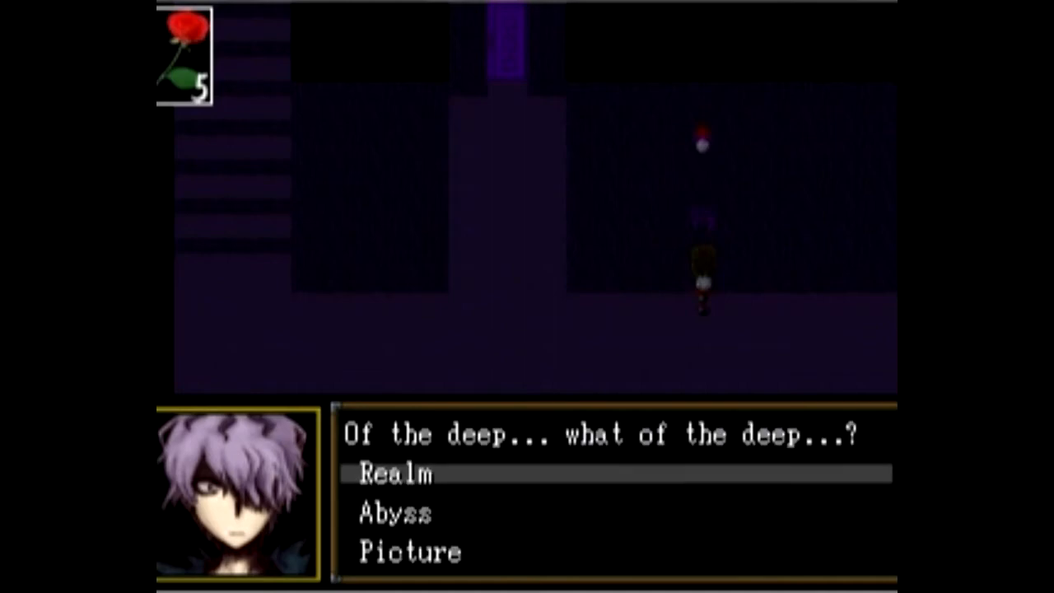
pyautogui.press('Down')
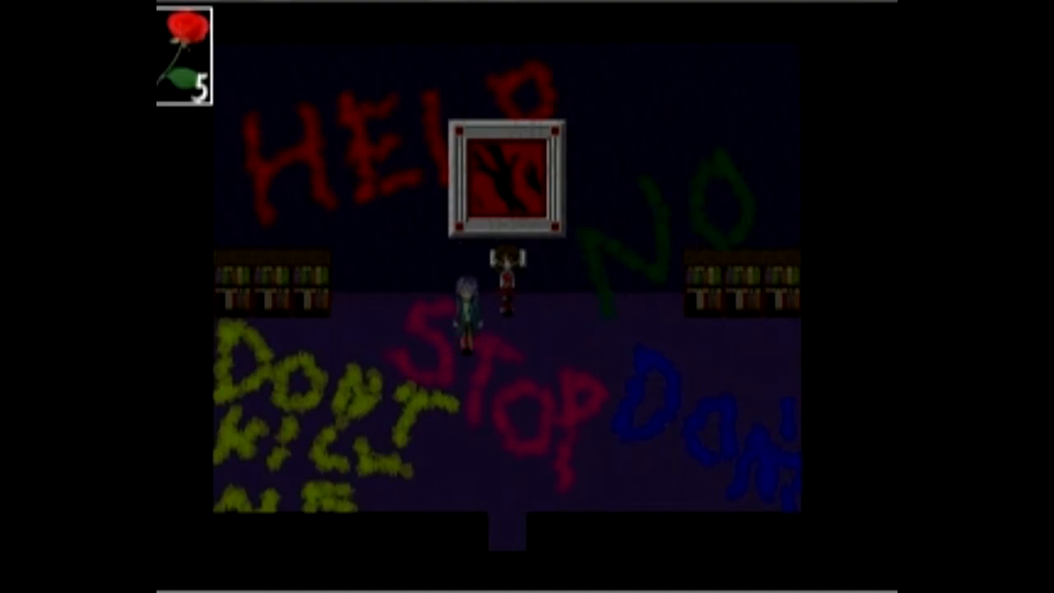
# Step: Walk up through the HELP/STOP graffiti room toward the framed painting
pyautogui.press('Up')
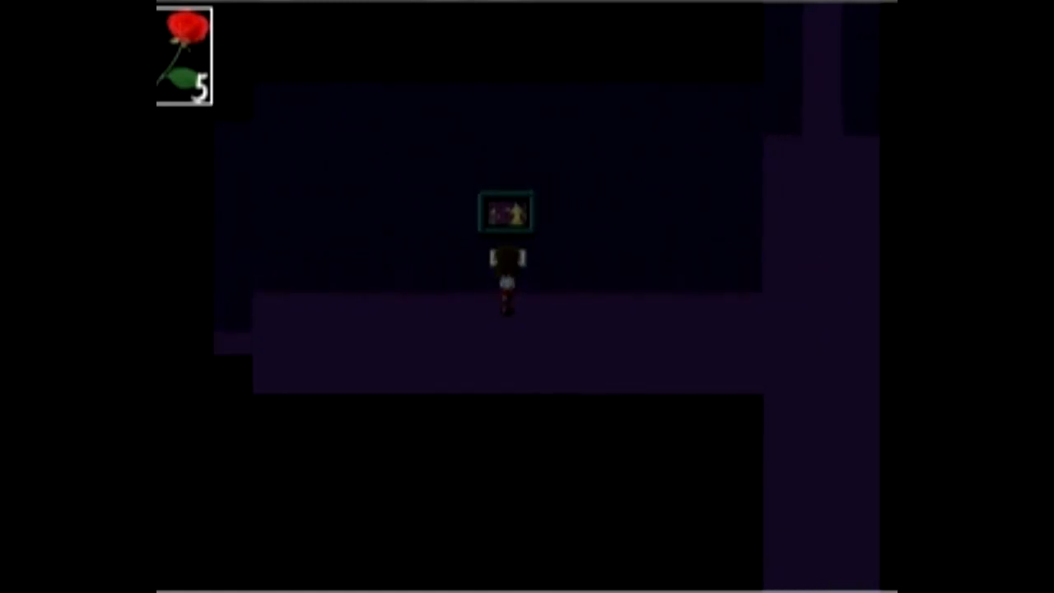
# Step: Examine the small colourful hallway painting, bringing up the save screen
pyautogui.press('right')
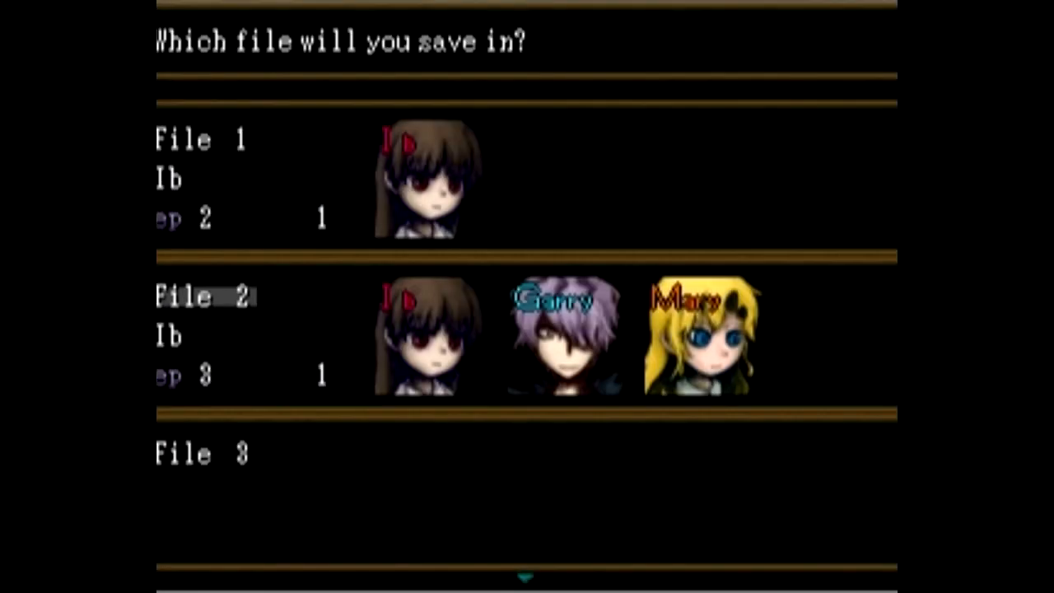
# Step: Scroll the save file list down past File 1 and File 2 and back up
pyautogui.scroll(-3)
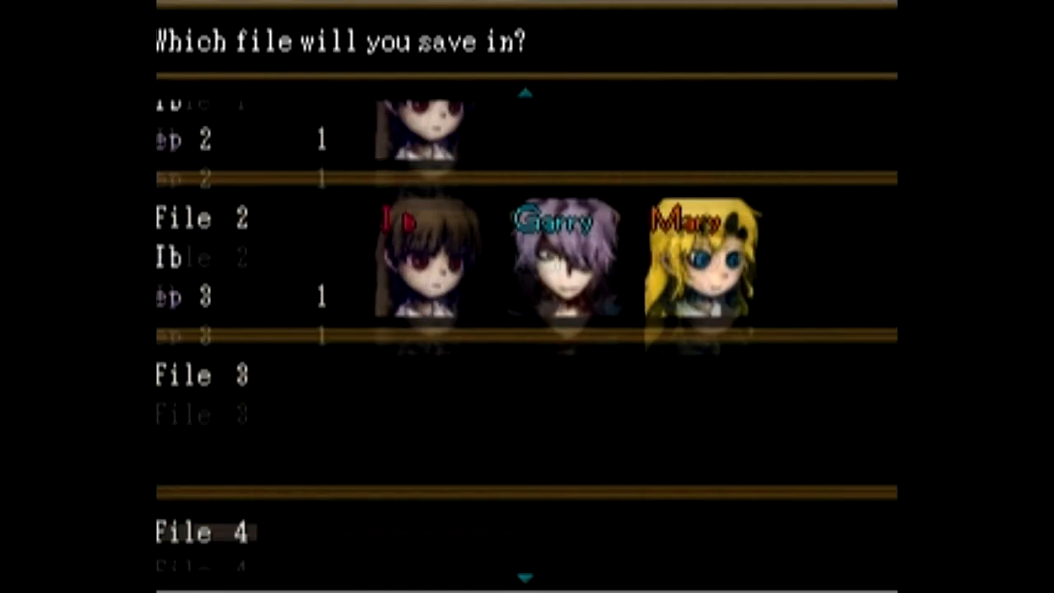
pyautogui.scroll(3)
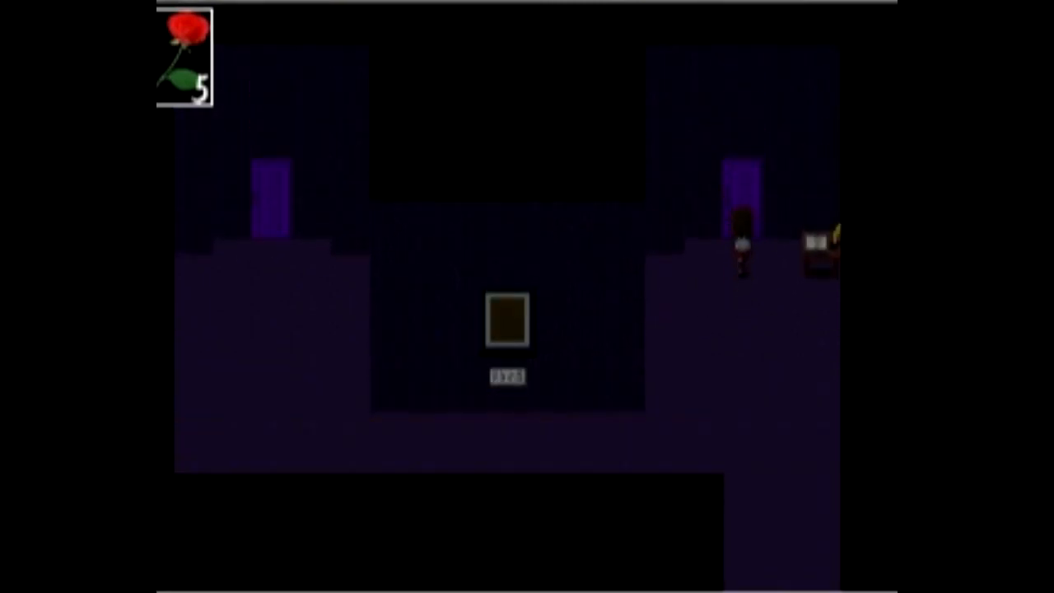
# Step: Step the girl down from the right-hand doorway and back up to it
pyautogui.press('down')
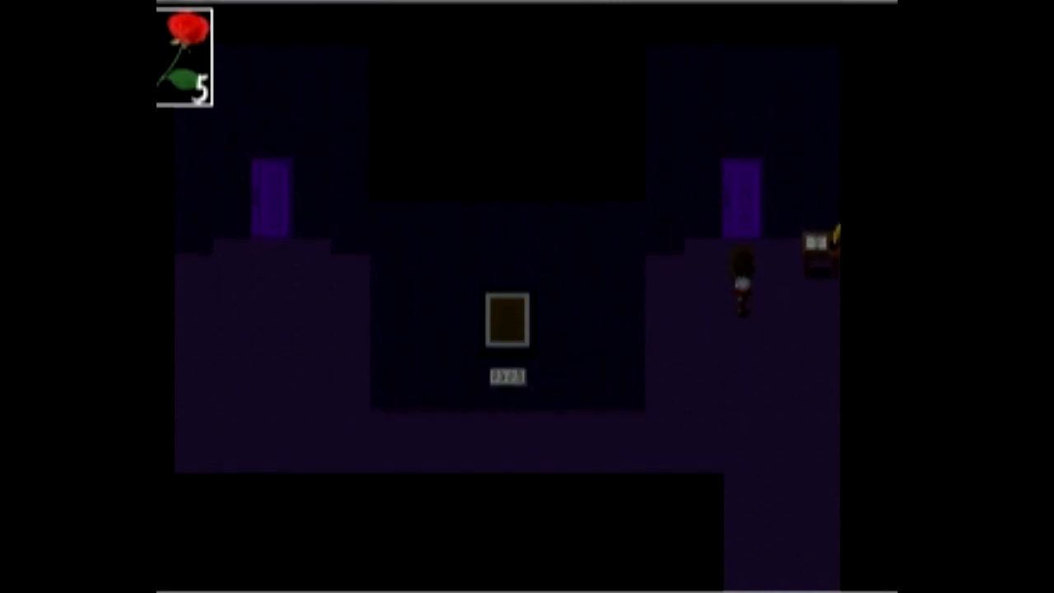
pyautogui.press('up')
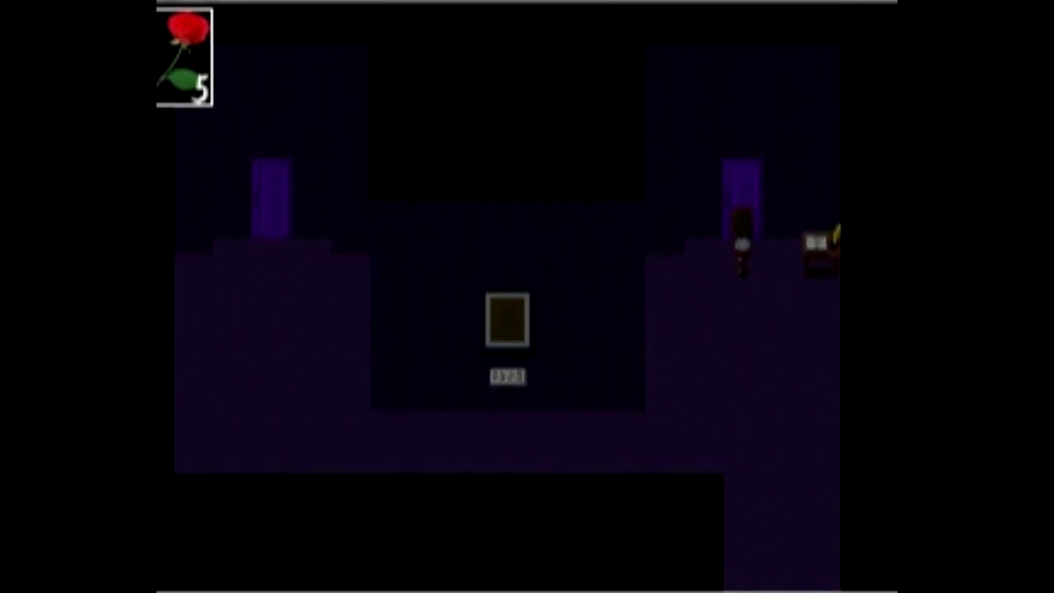